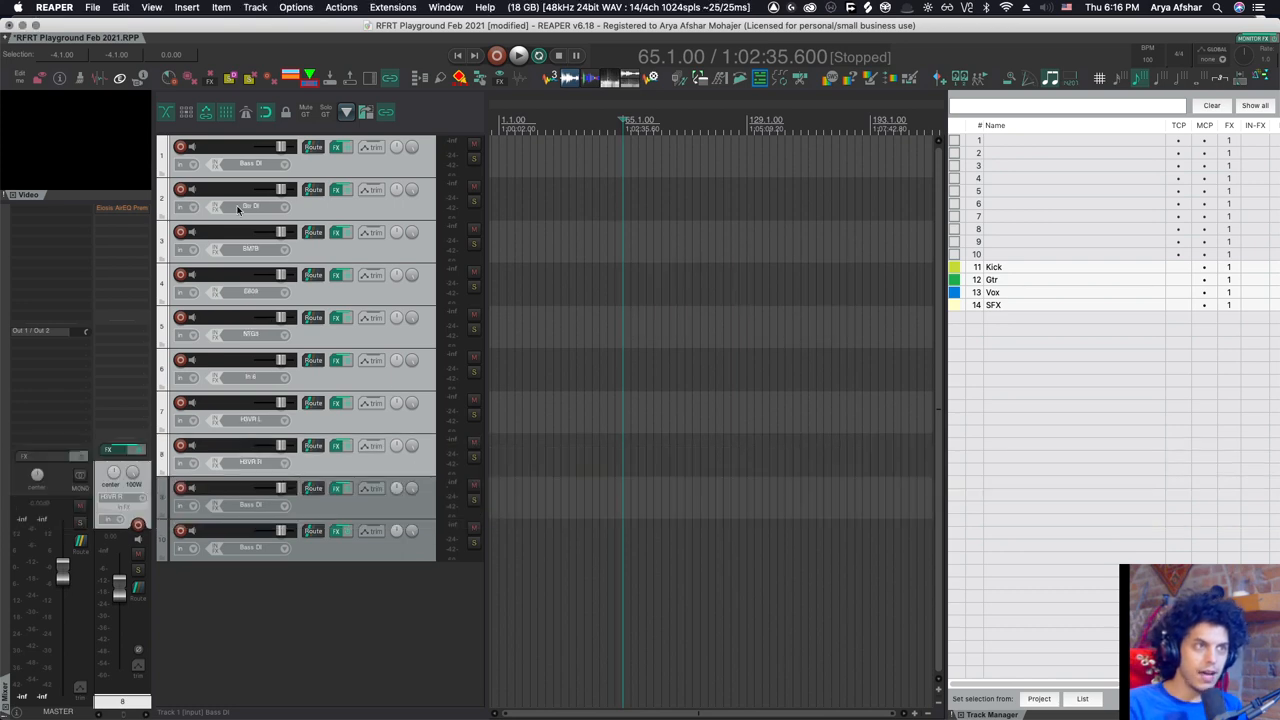
pyautogui.moveTo(226, 187)
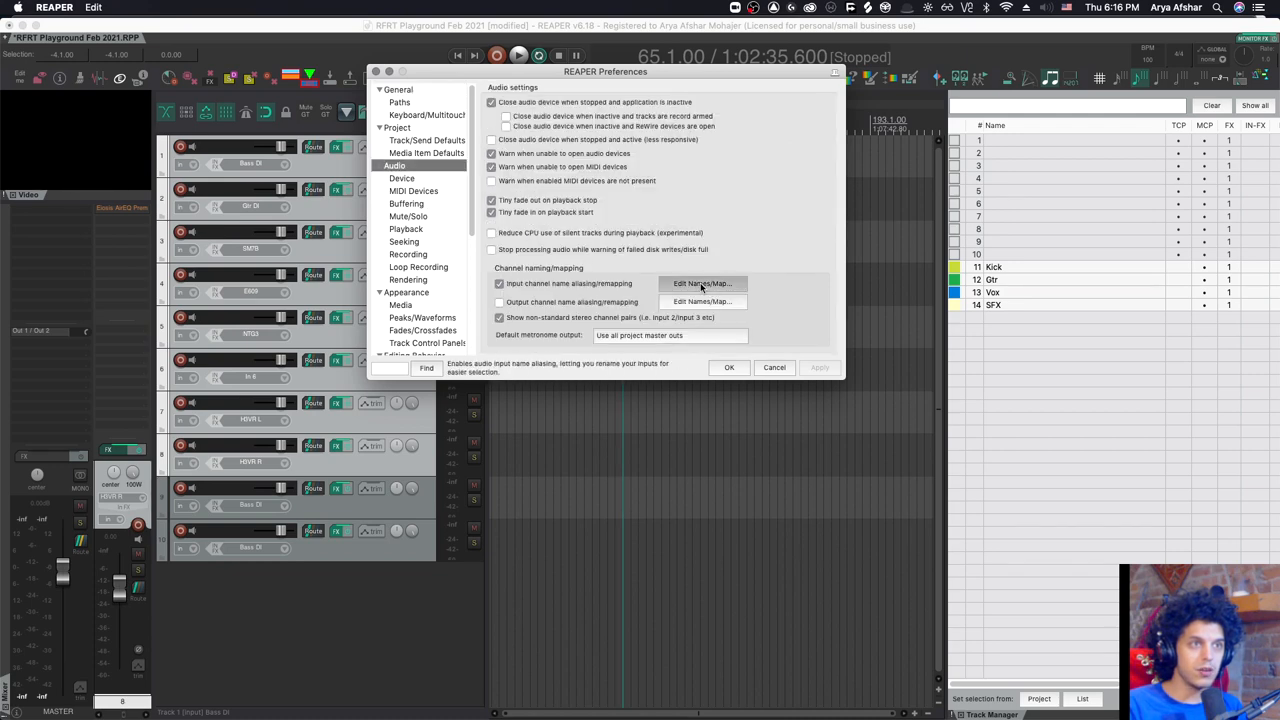
# Review the aliased input channel names, such as Bass DI and SM7B, and accept them
pyautogui.click(702, 283)
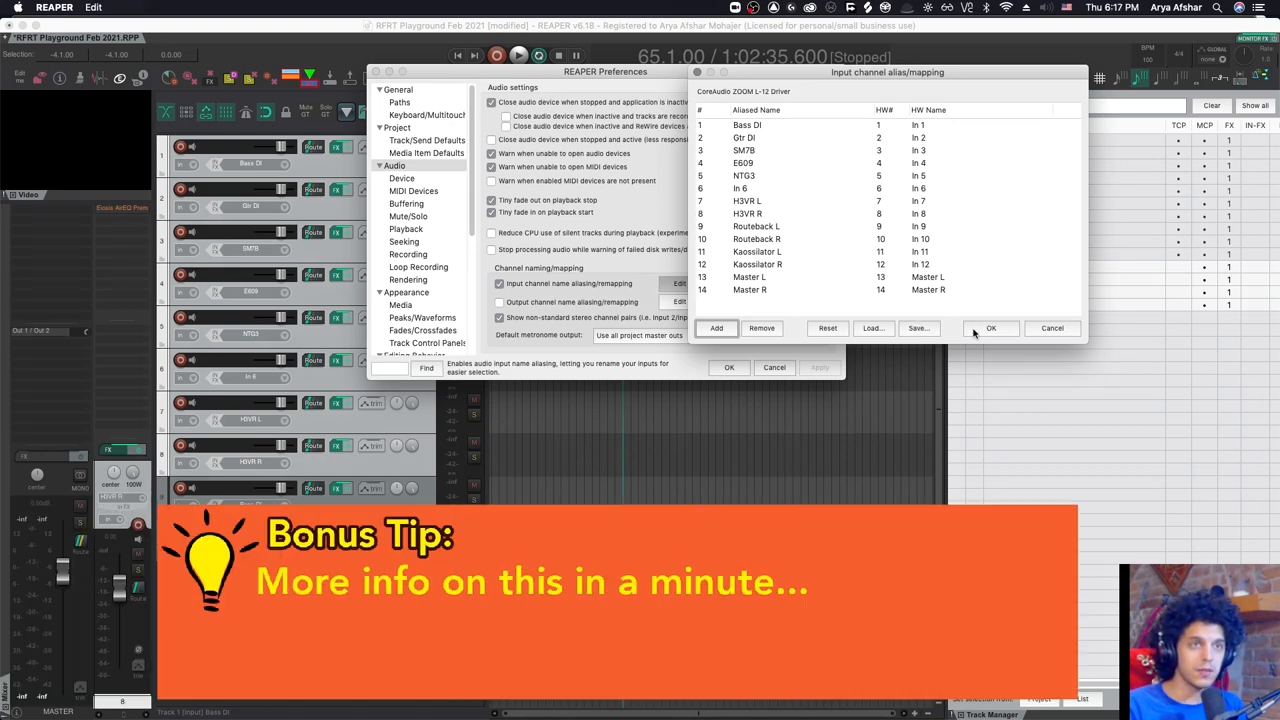
pyautogui.click(990, 328)
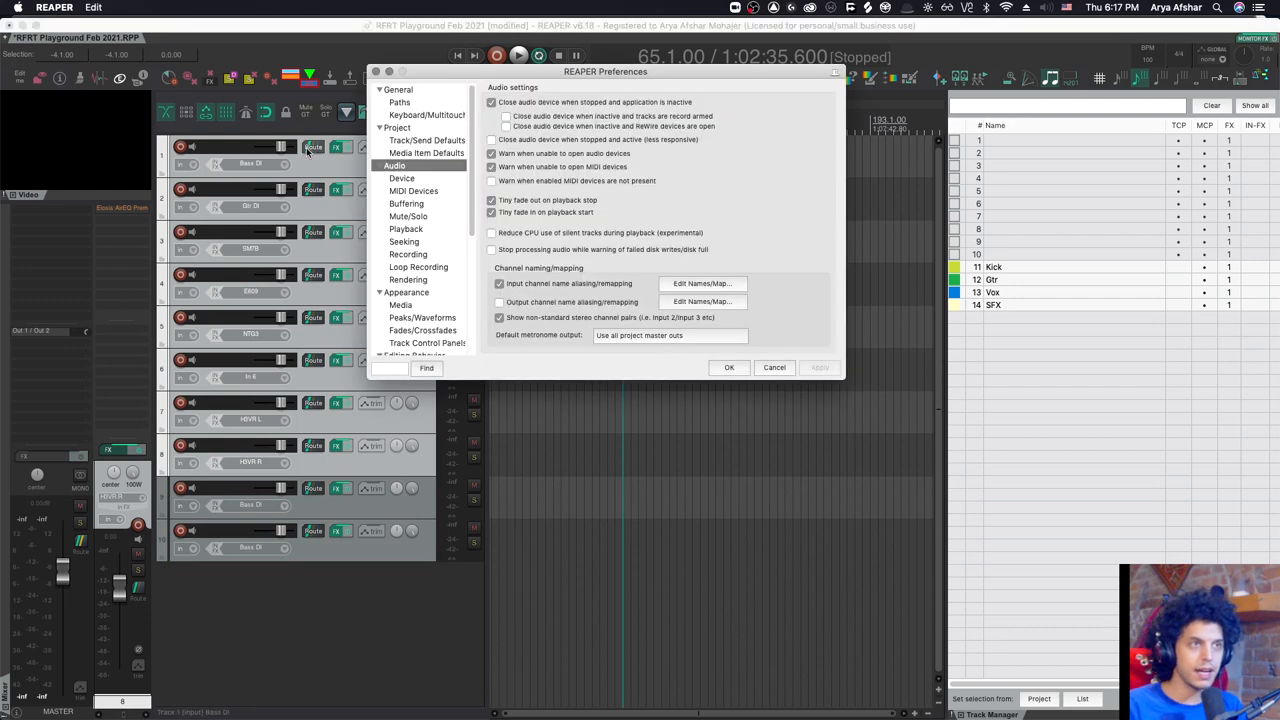
# Check the Mouse Modifiers for track panel double-click, then close Preferences
pyautogui.scroll(-3)
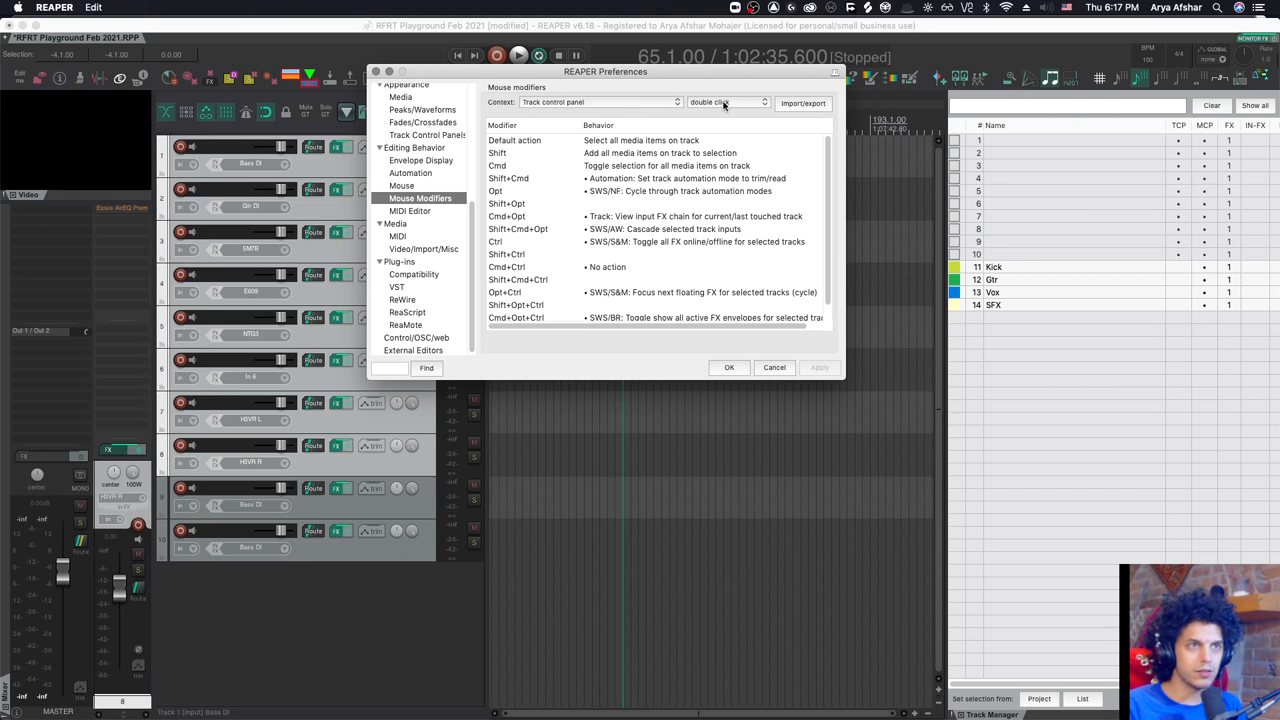
pyautogui.moveTo(591, 235)
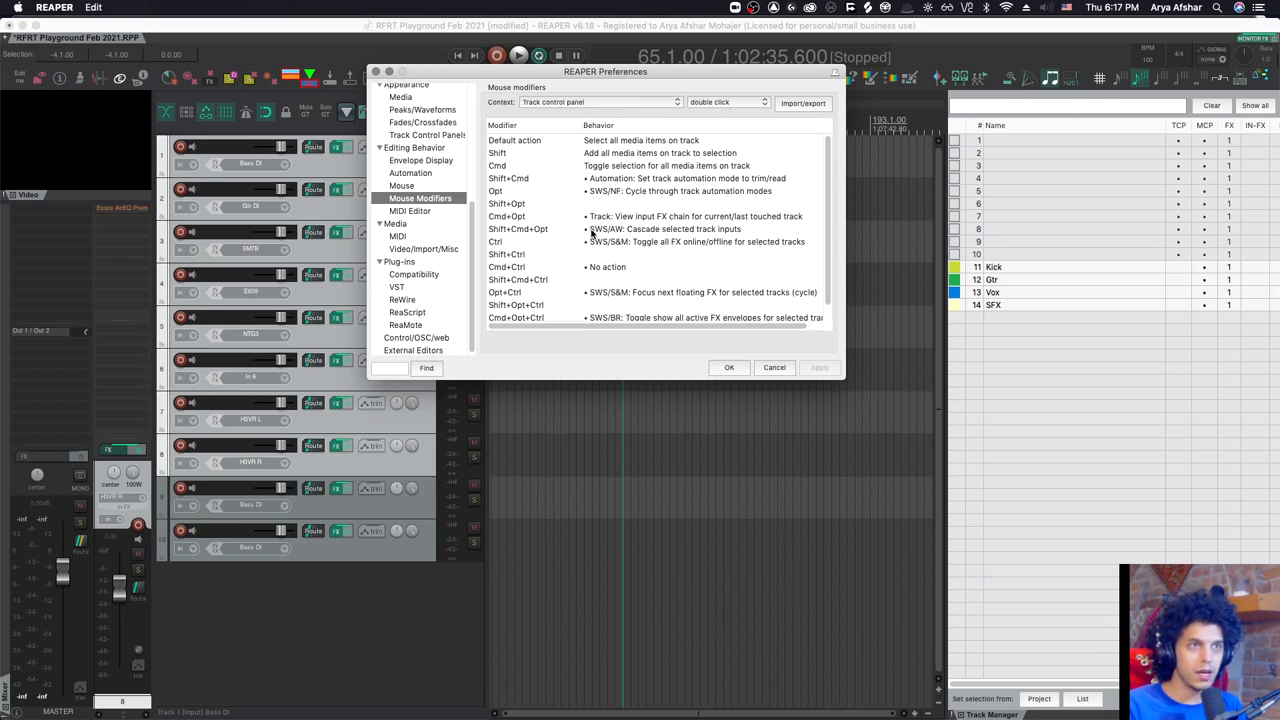
pyautogui.moveTo(640, 240)
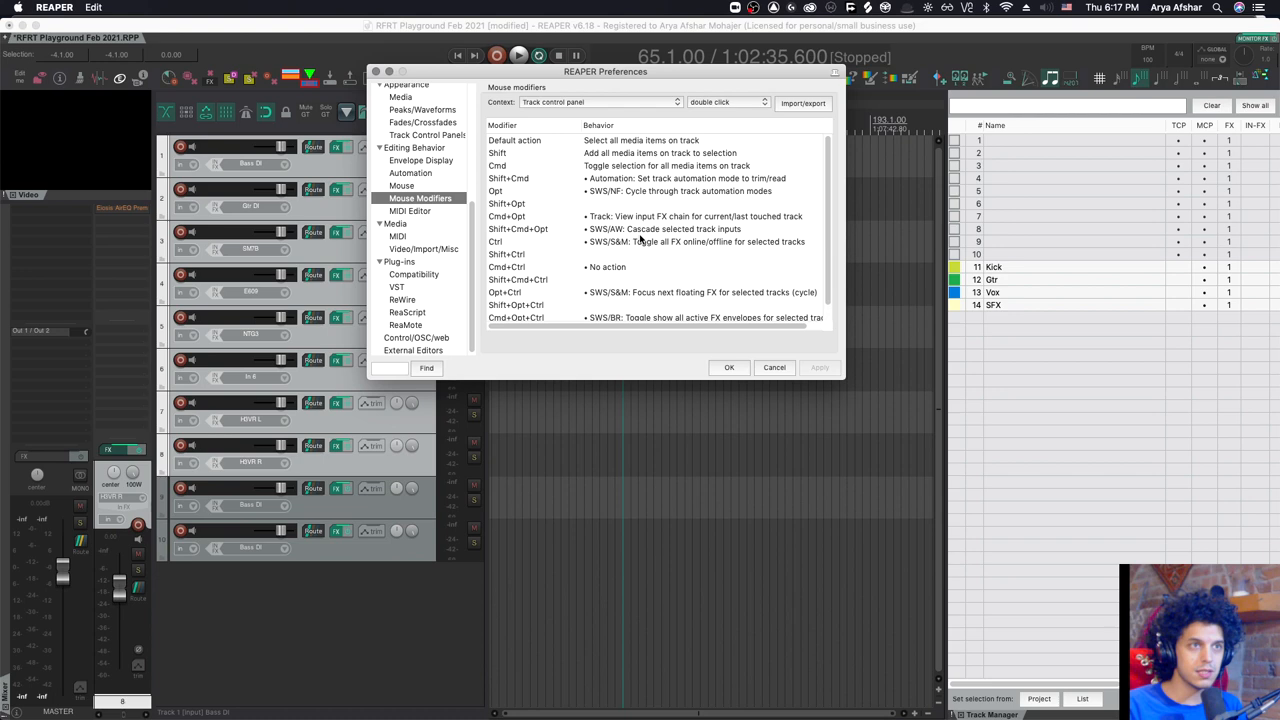
pyautogui.moveTo(750, 350)
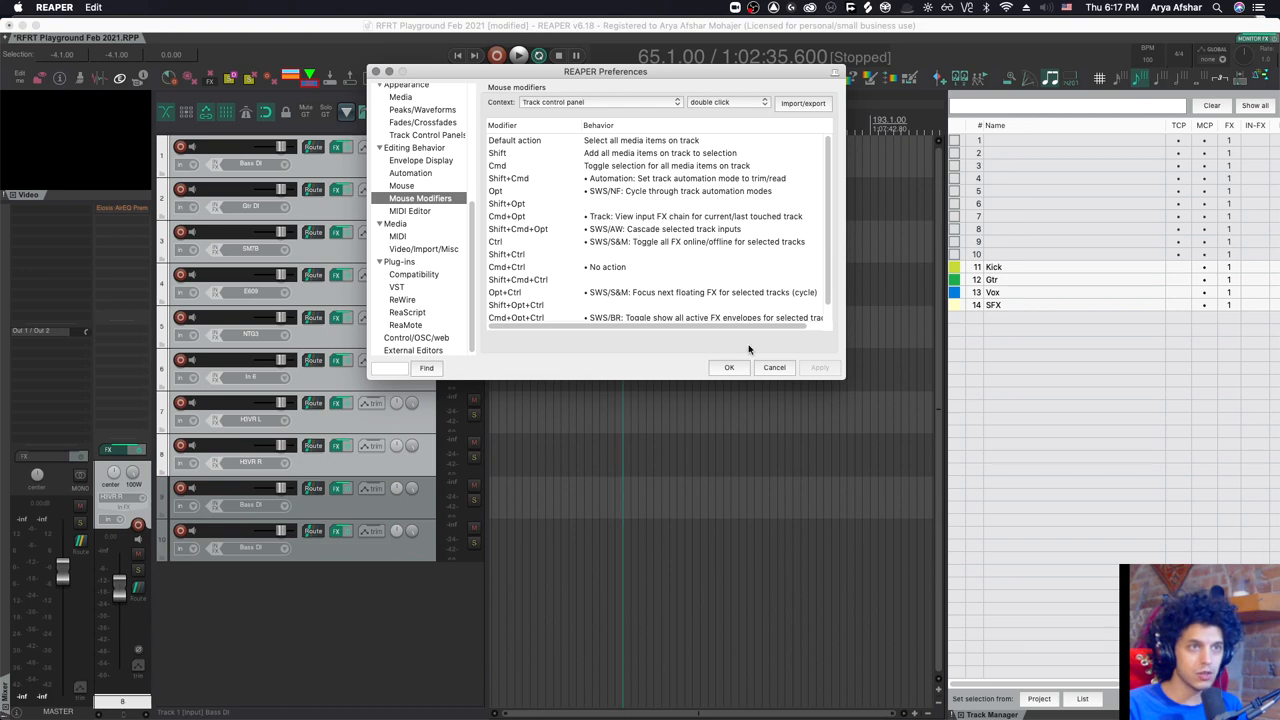
pyautogui.click(774, 367)
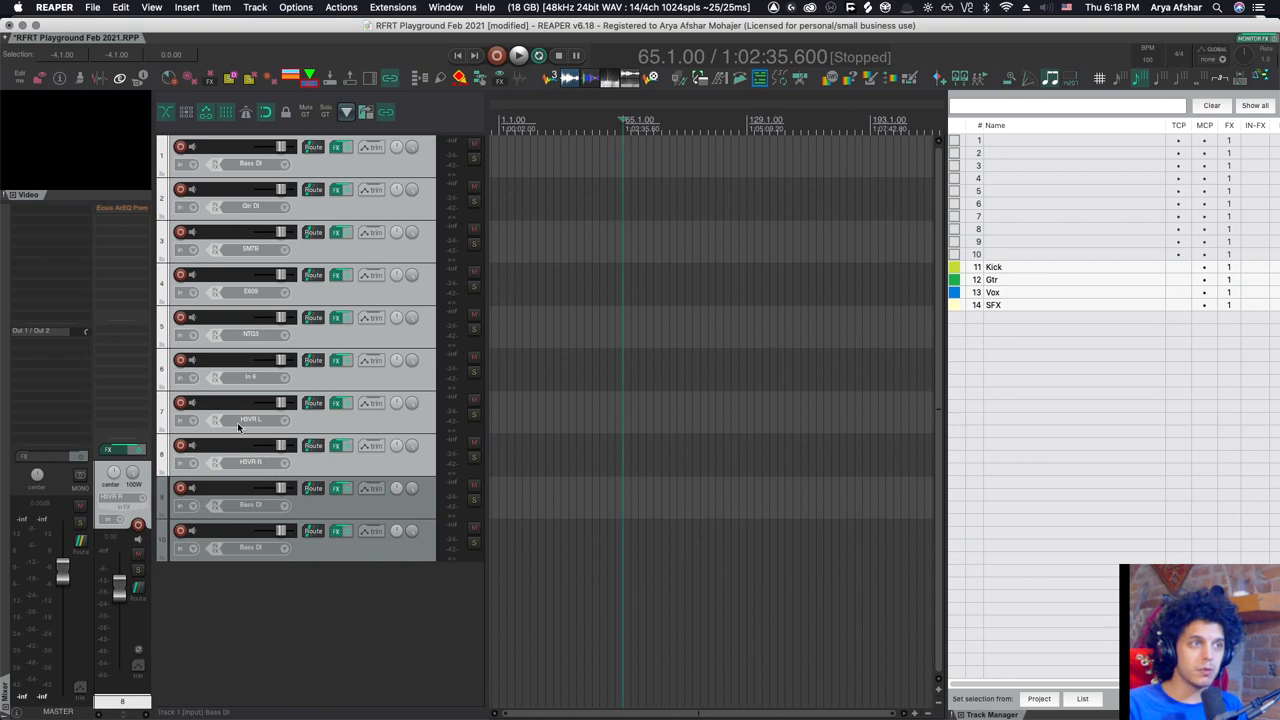
pyautogui.moveTo(233, 484)
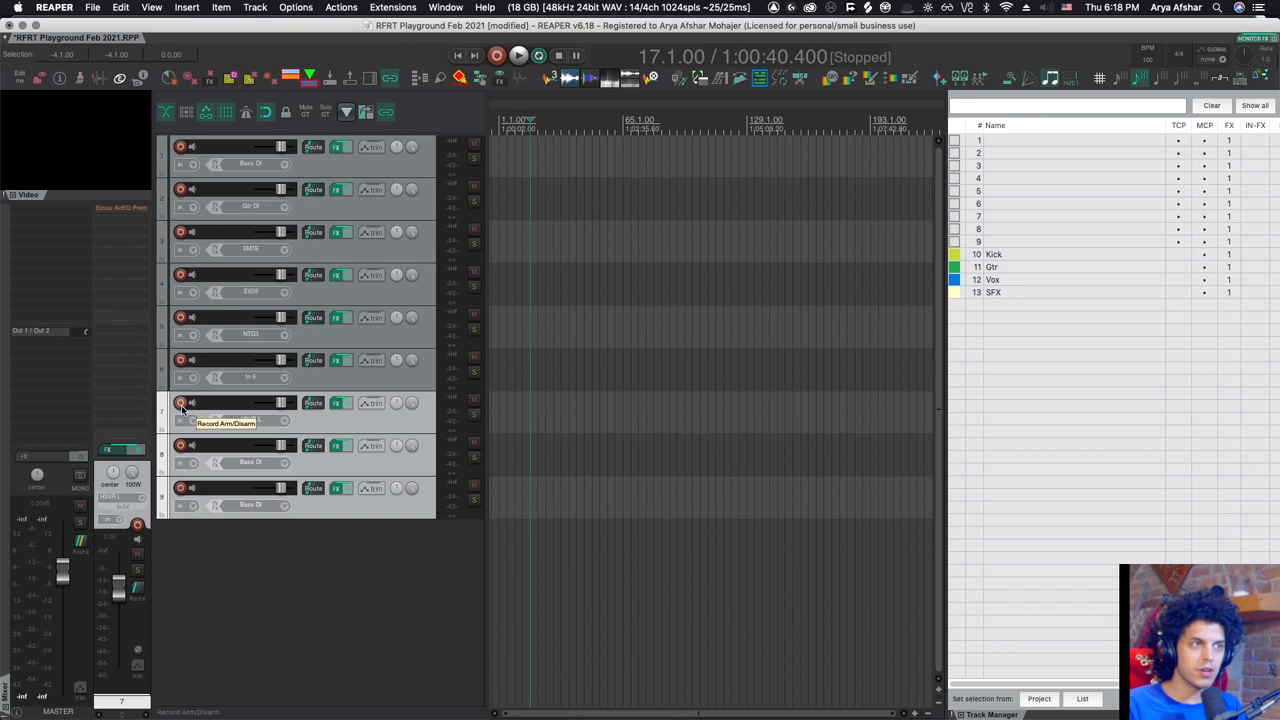
# Bring up a track's recording options menu from its record arm button
pyautogui.rightClick(181, 403)
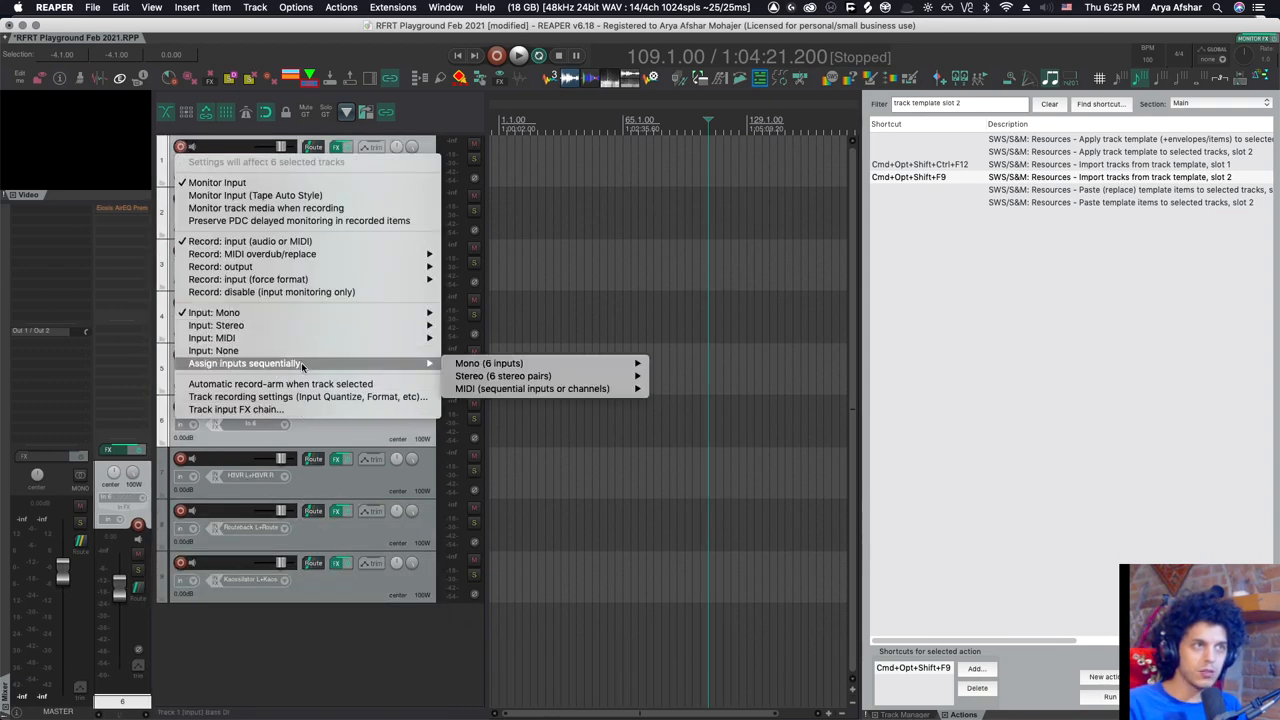
pyautogui.moveTo(489, 363)
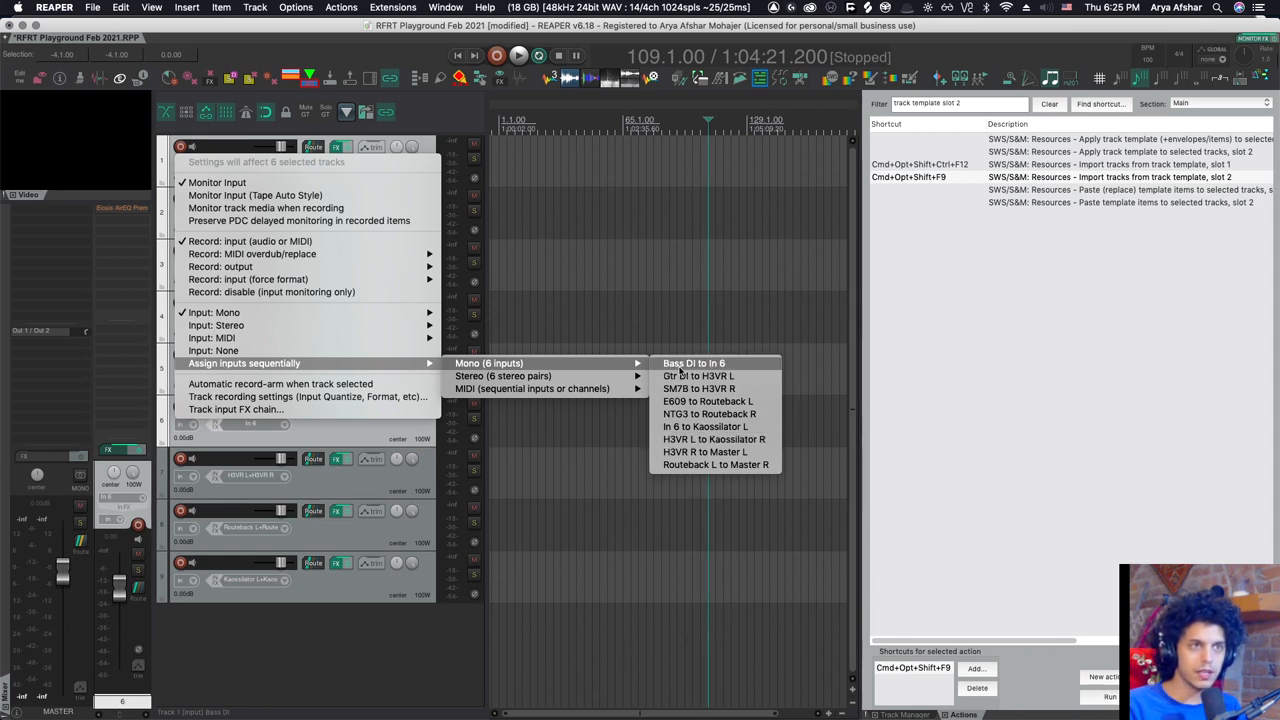
pyautogui.moveTo(698, 376)
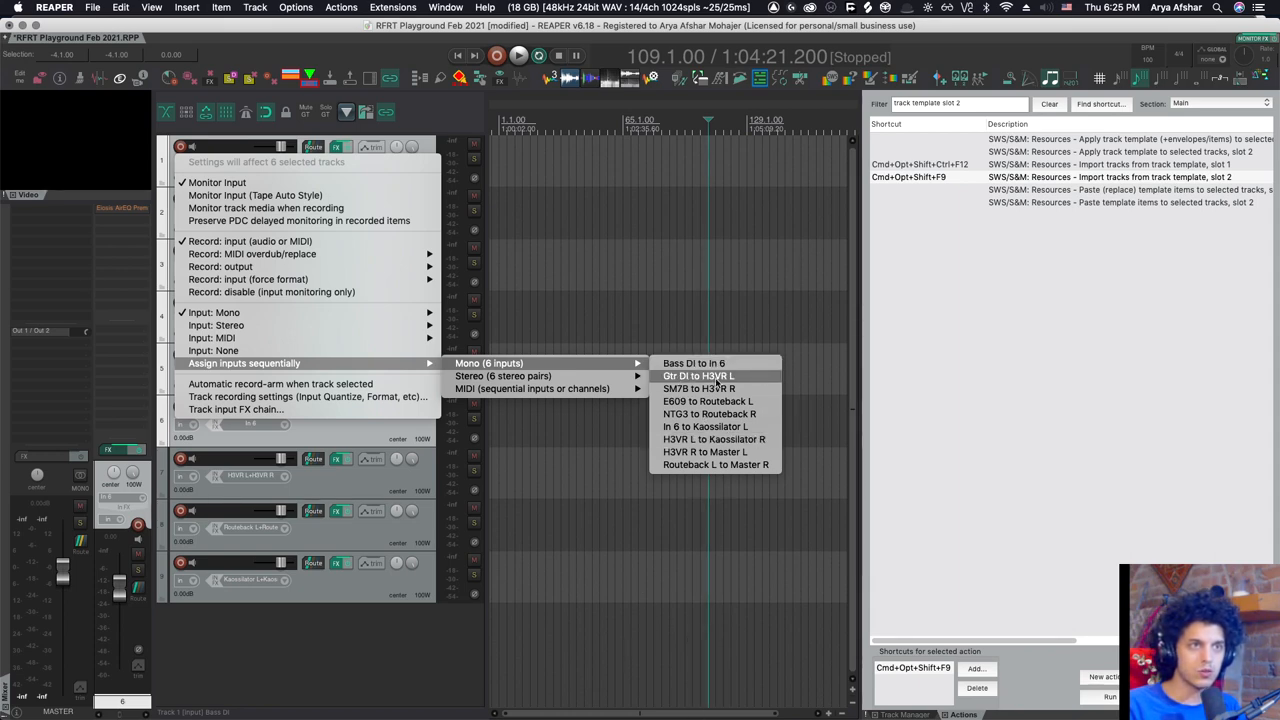
pyautogui.moveTo(568, 405)
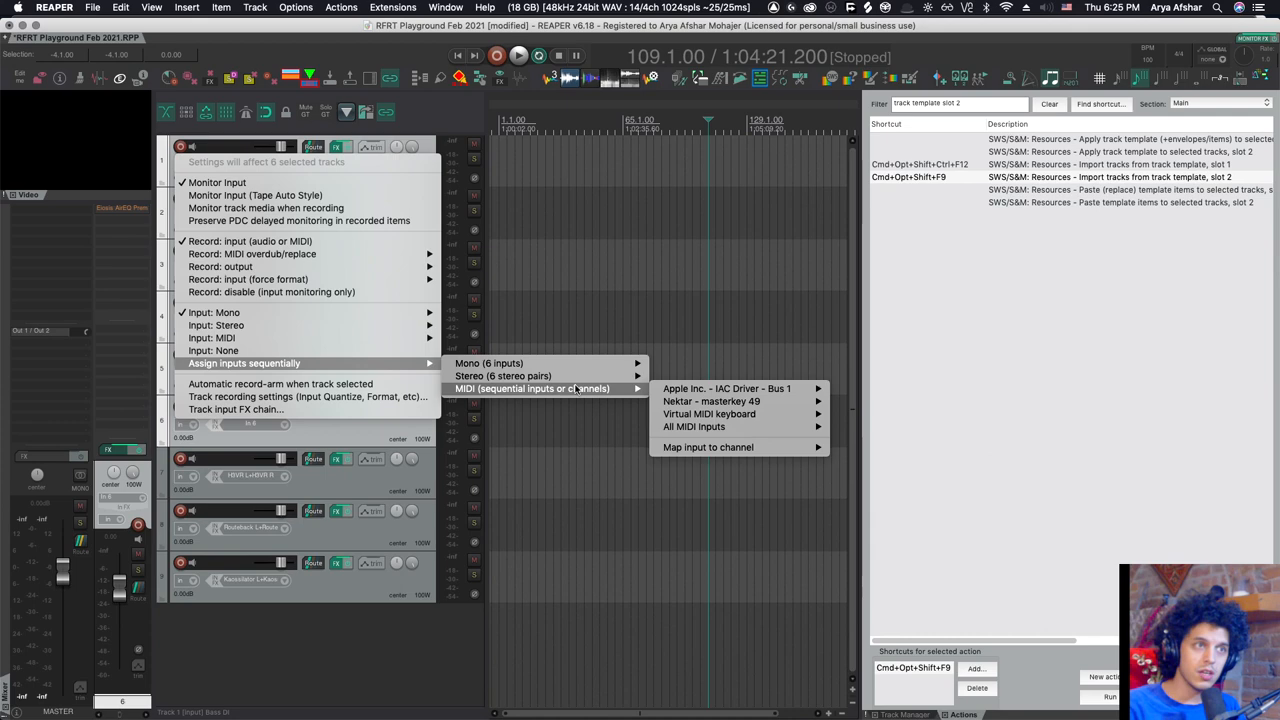
pyautogui.moveTo(710, 401)
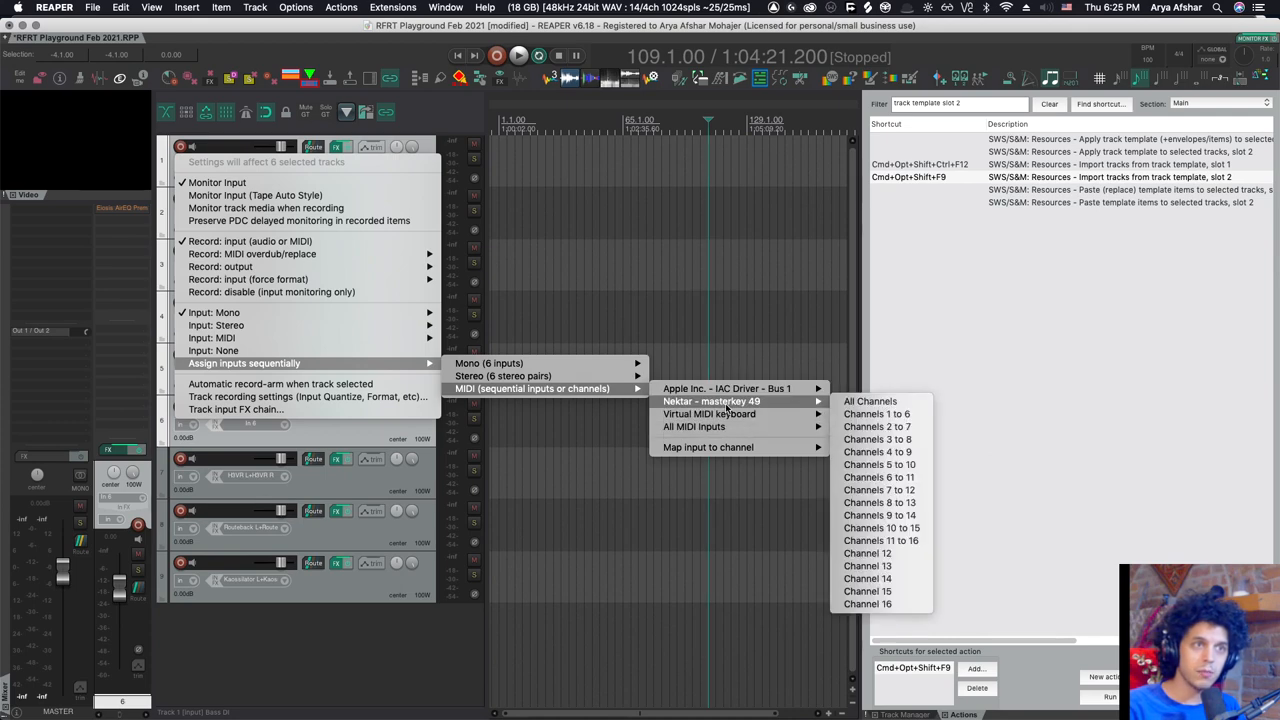
pyautogui.moveTo(870, 401)
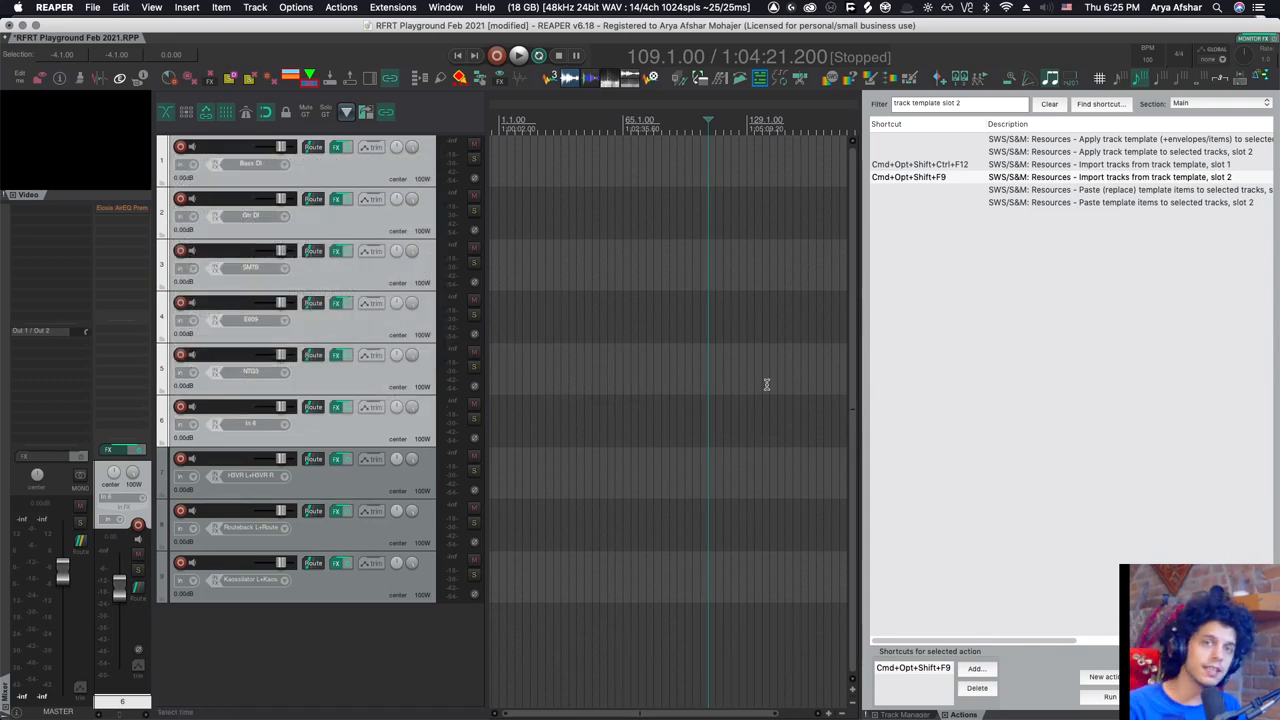
pyautogui.moveTo(656, 372)
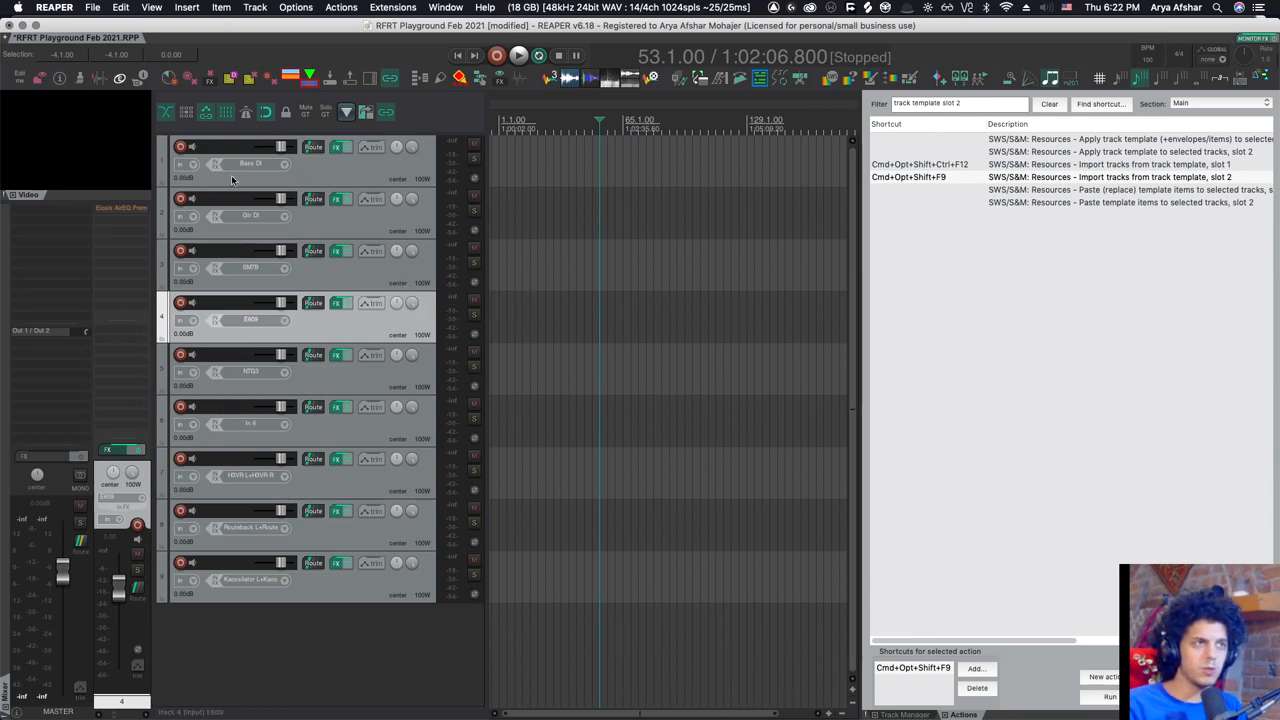
# Save the selected tracks as template '60. Zoom L-12', replacing the existing file
pyautogui.click(250, 163)
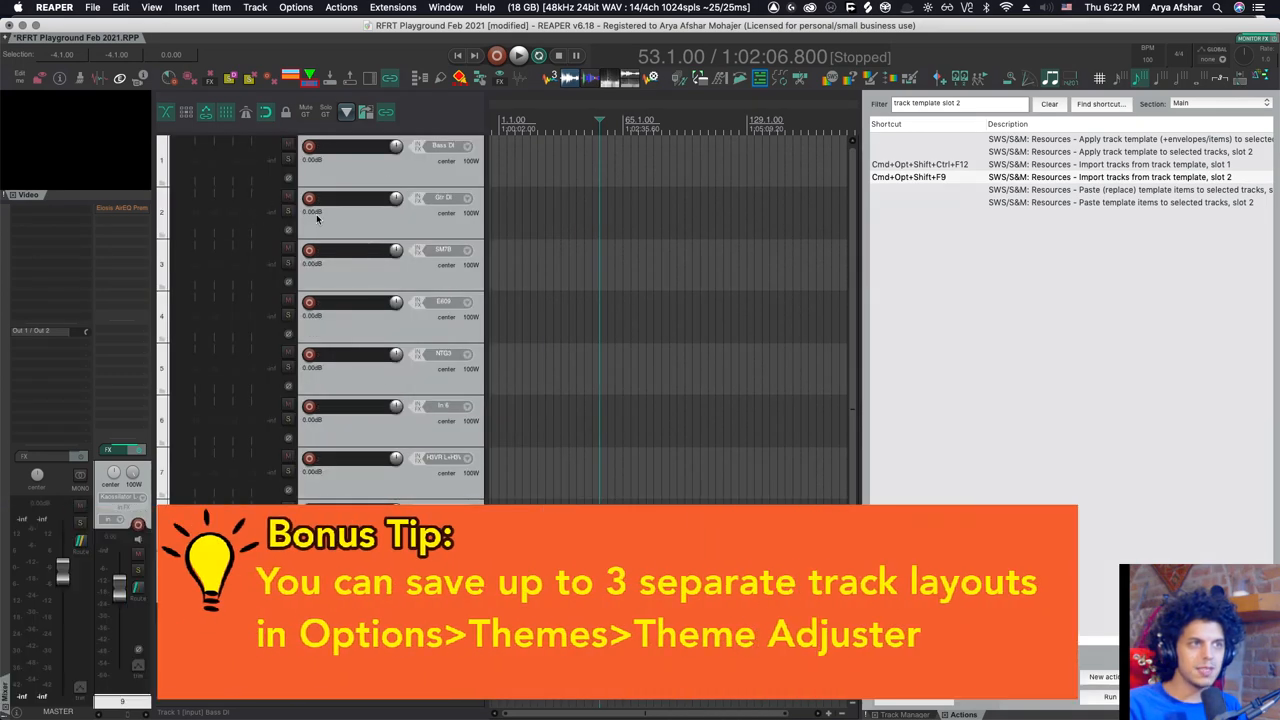
pyautogui.moveTo(350, 205)
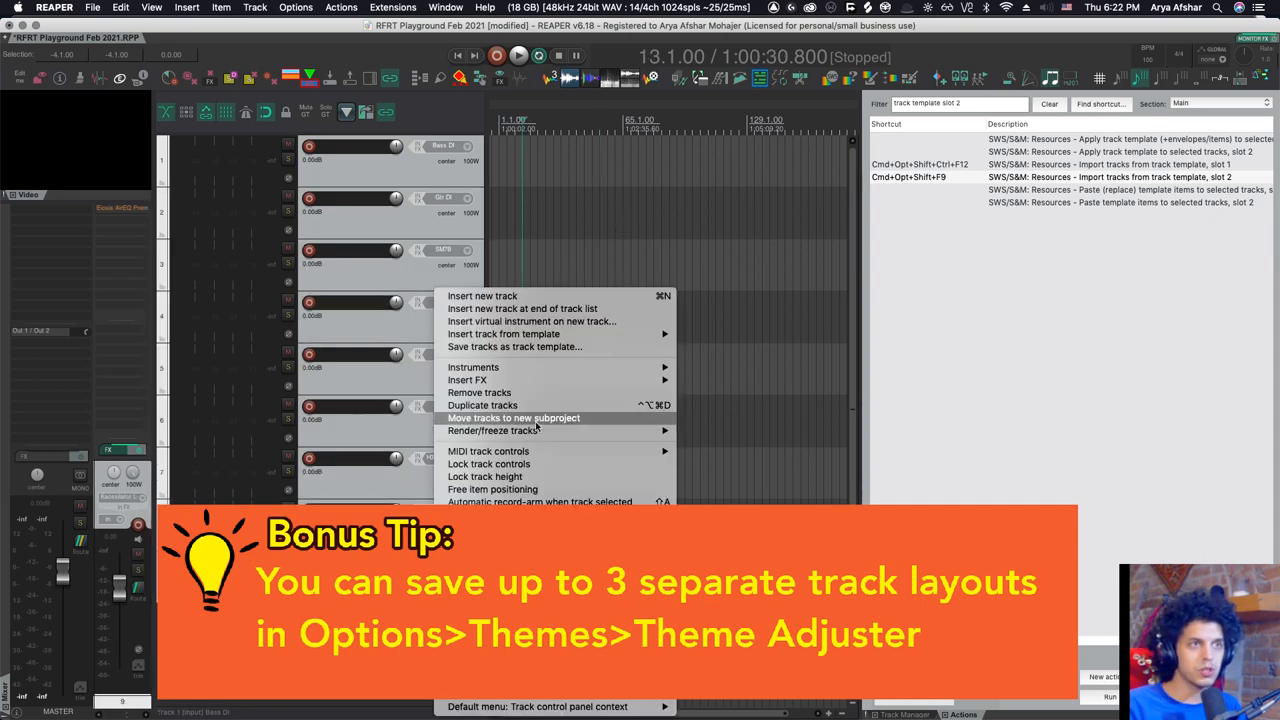
pyautogui.click(514, 347)
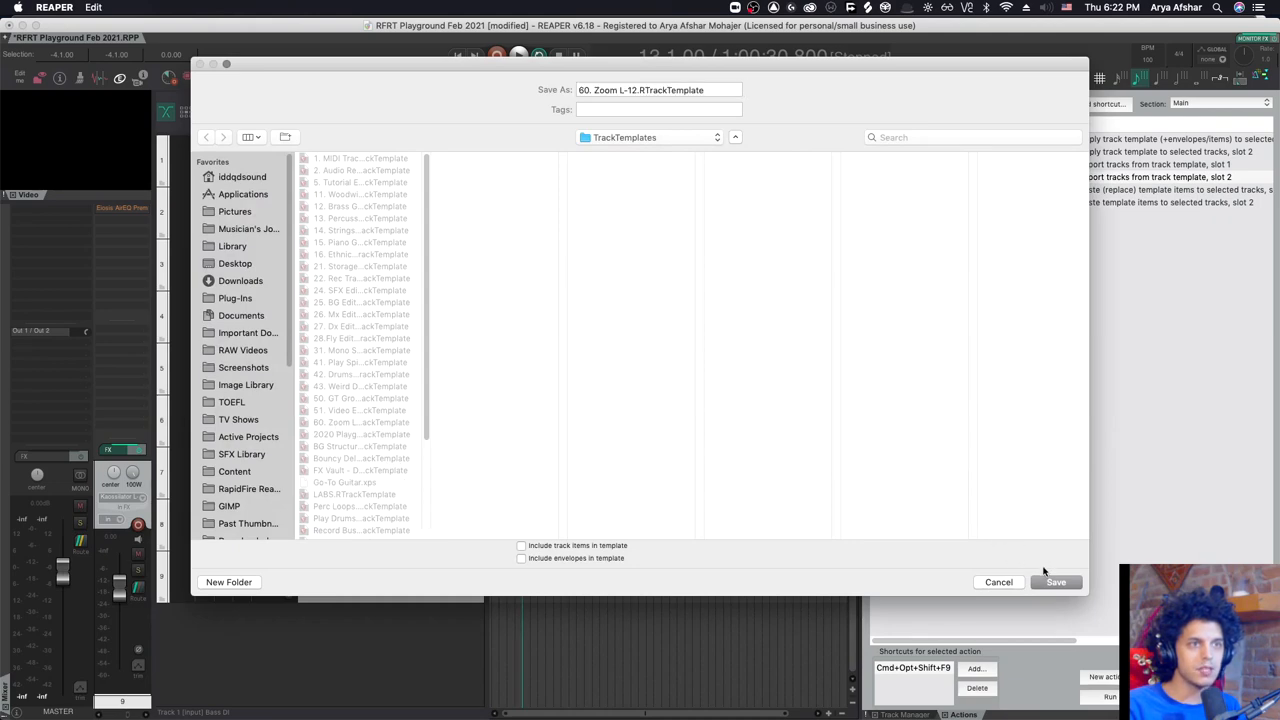
pyautogui.click(1055, 582)
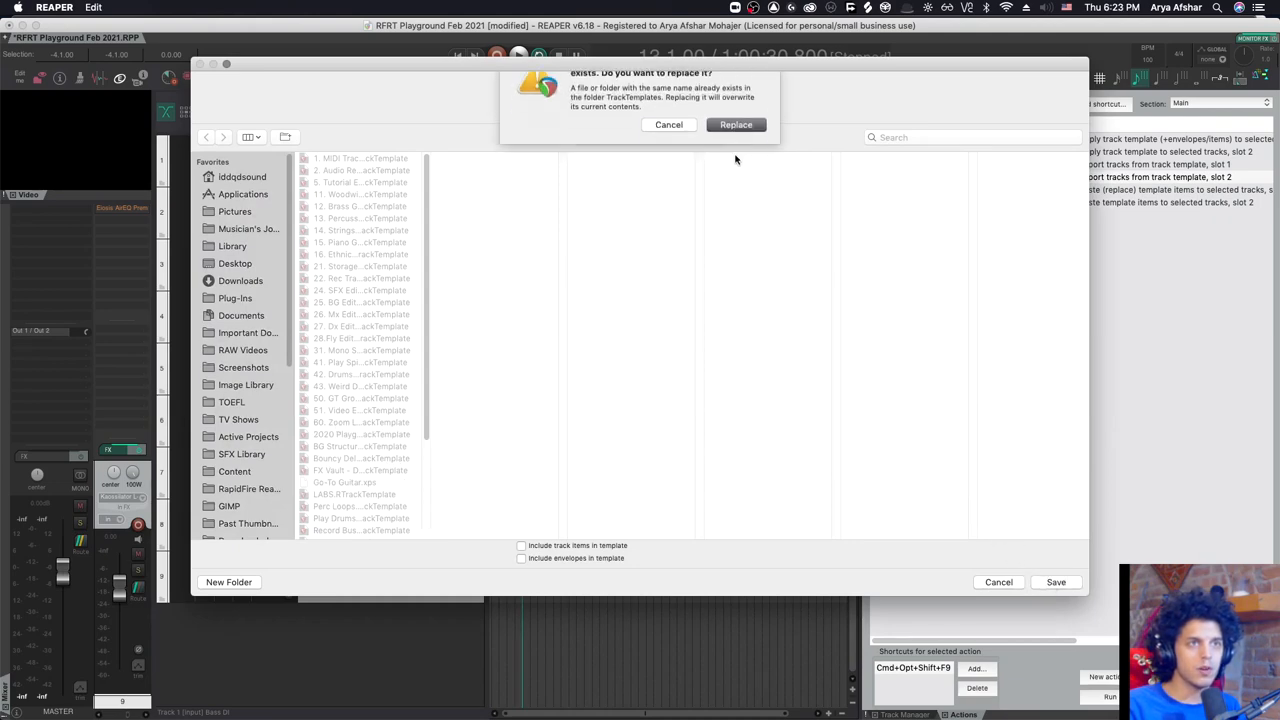
pyautogui.click(393, 7)
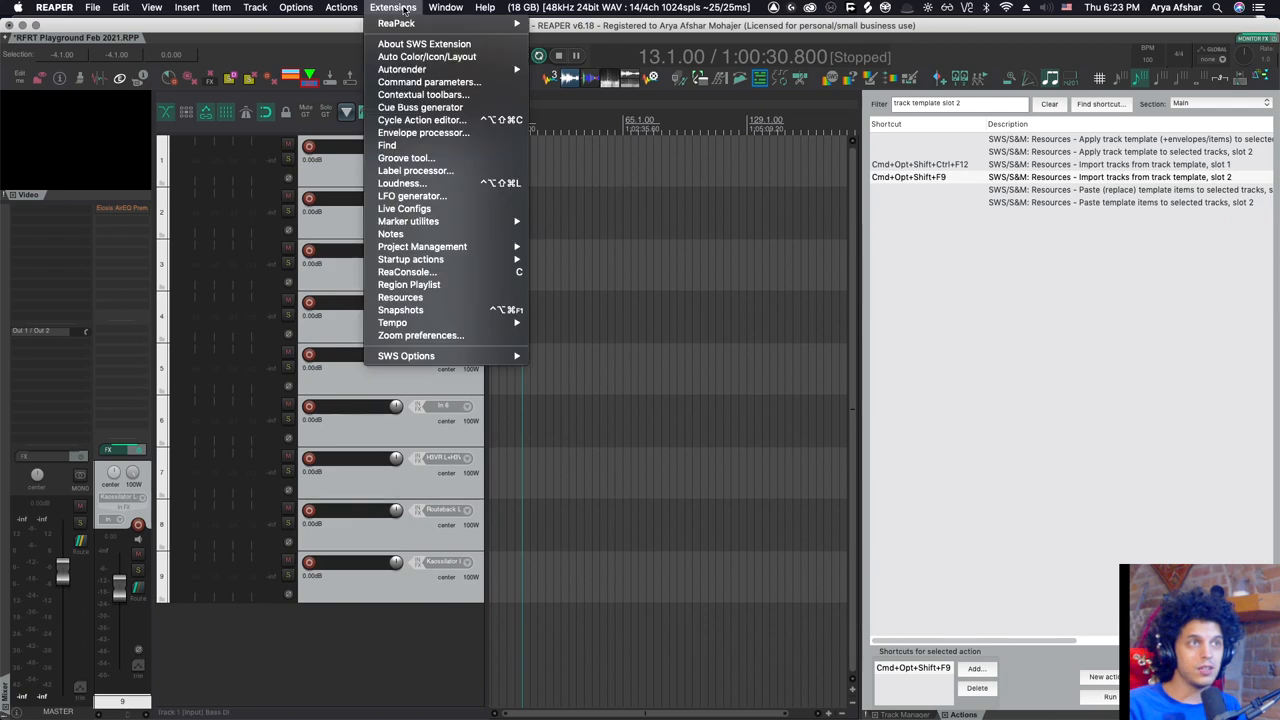
pyautogui.moveTo(400, 297)
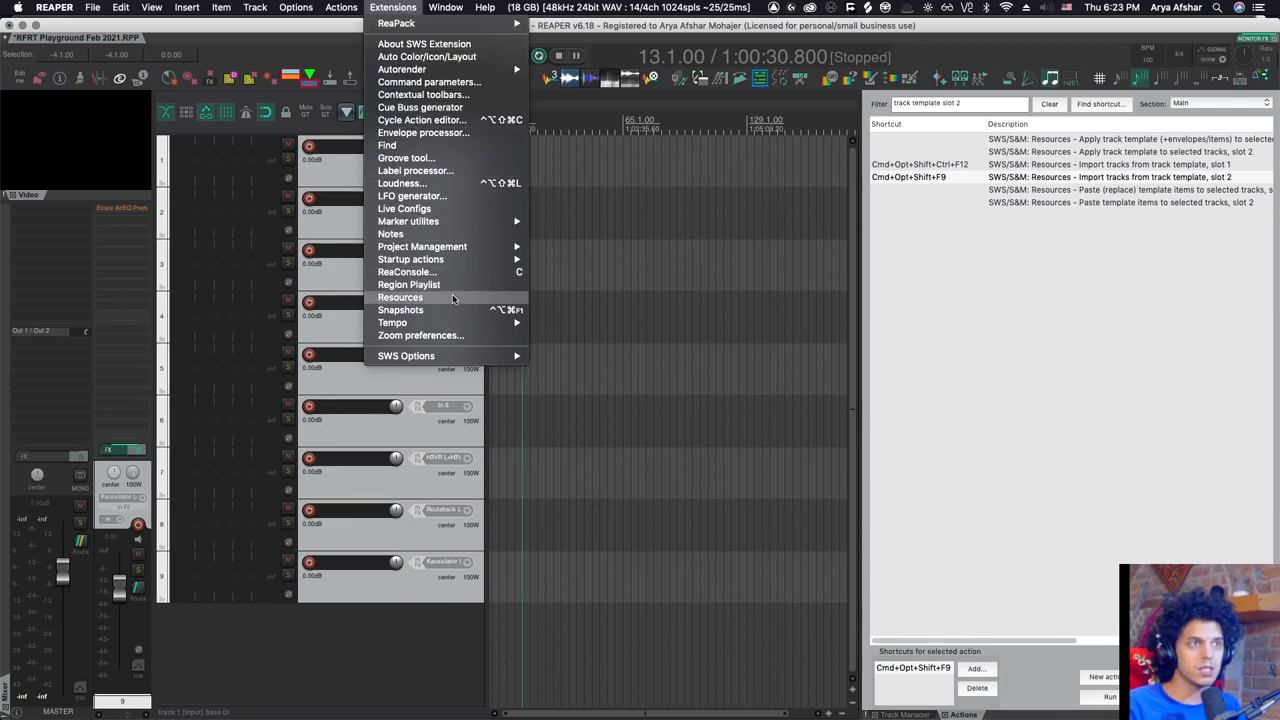
# Open the SWS Resources manager for track templates
pyautogui.click(400, 297)
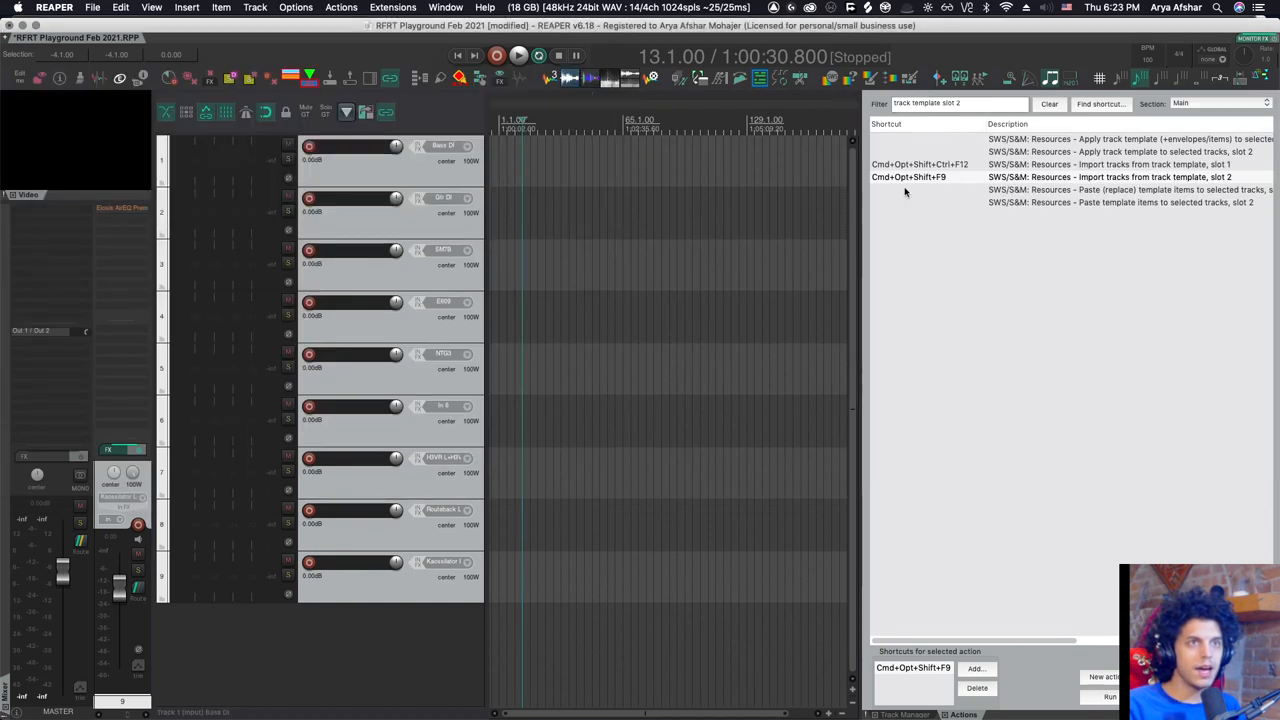
pyautogui.moveTo(1162, 183)
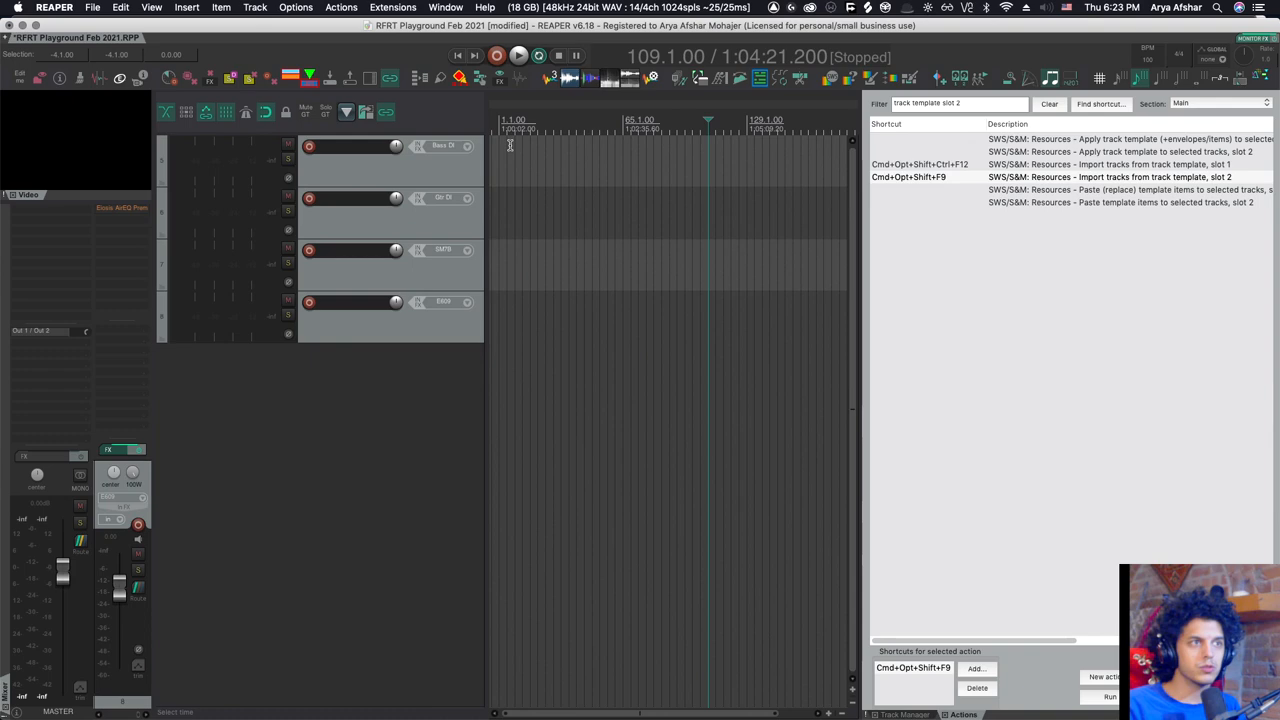
pyautogui.moveTo(571, 350)
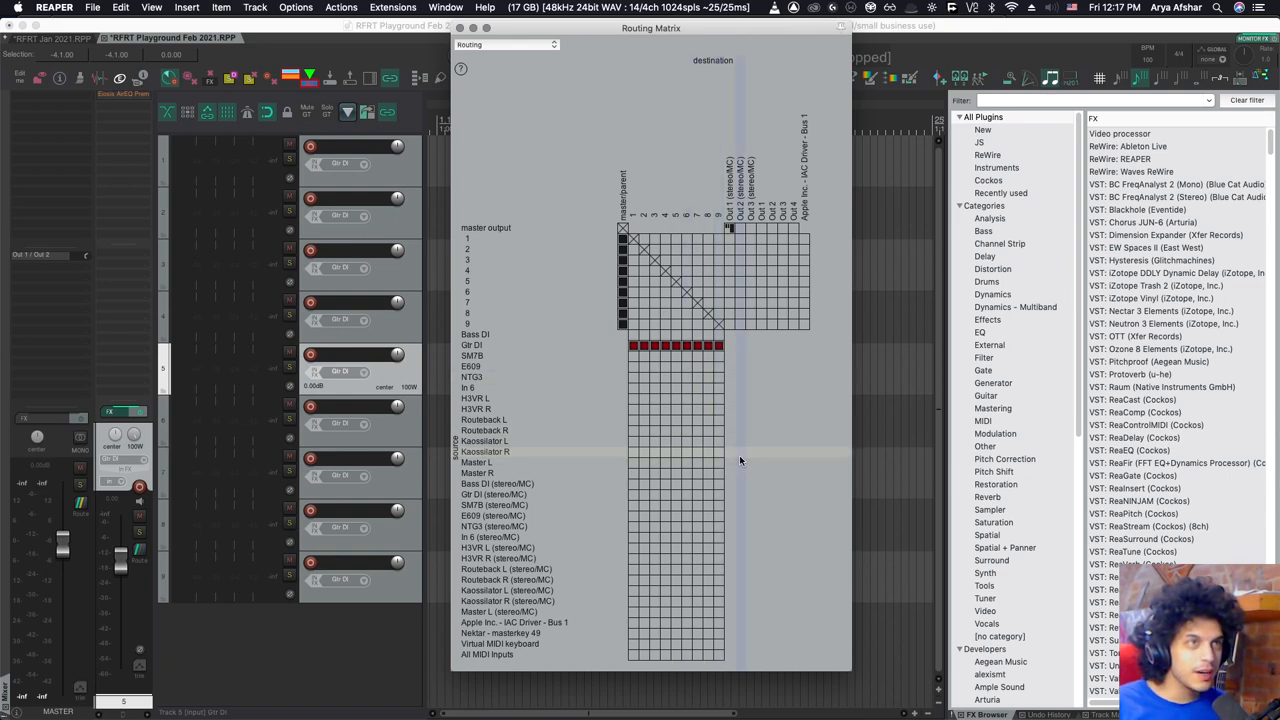
pyautogui.moveTo(675, 415)
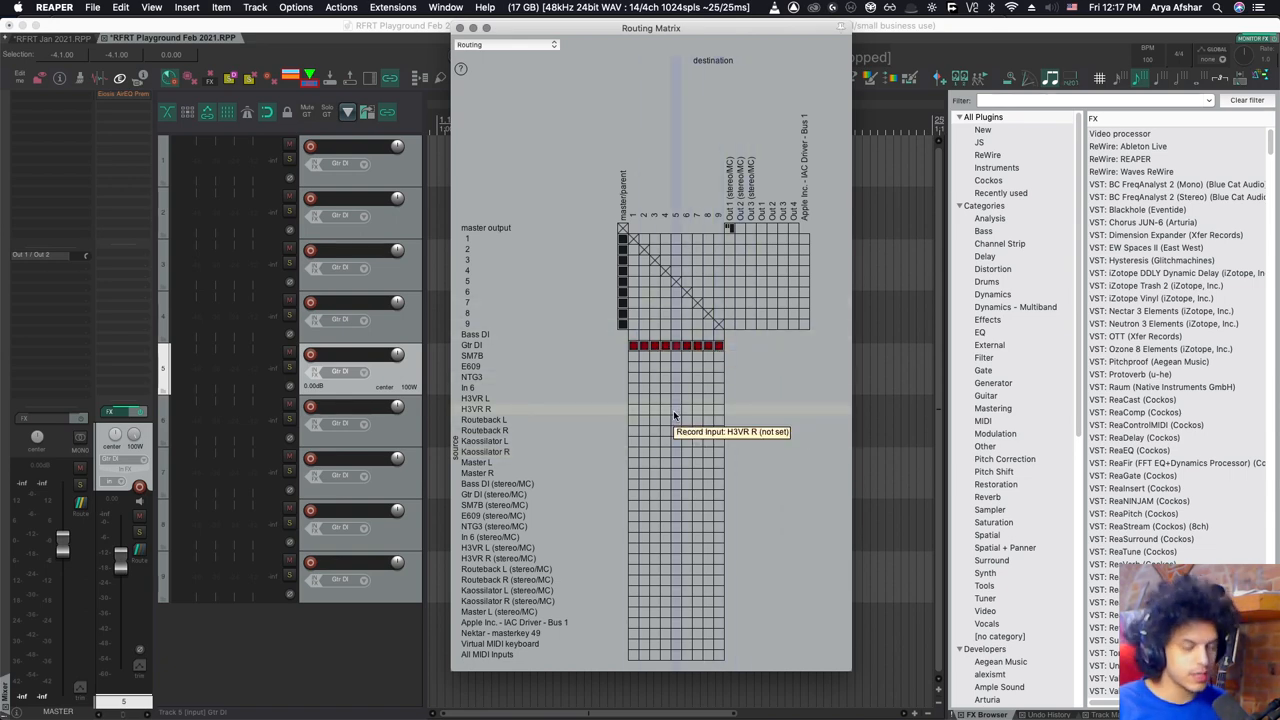
# In the Routing Matrix, record track 2 from SM7B and track 6 from H3VR L
pyautogui.click(151, 7)
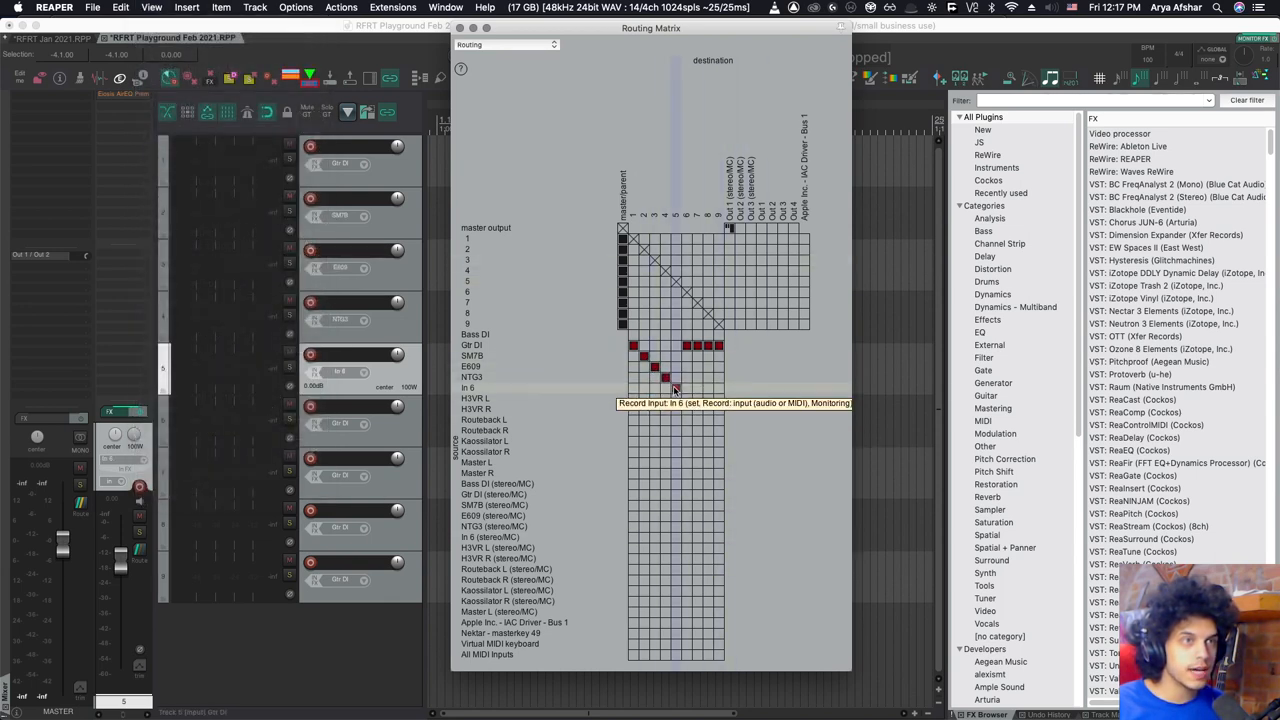
pyautogui.click(676, 378)
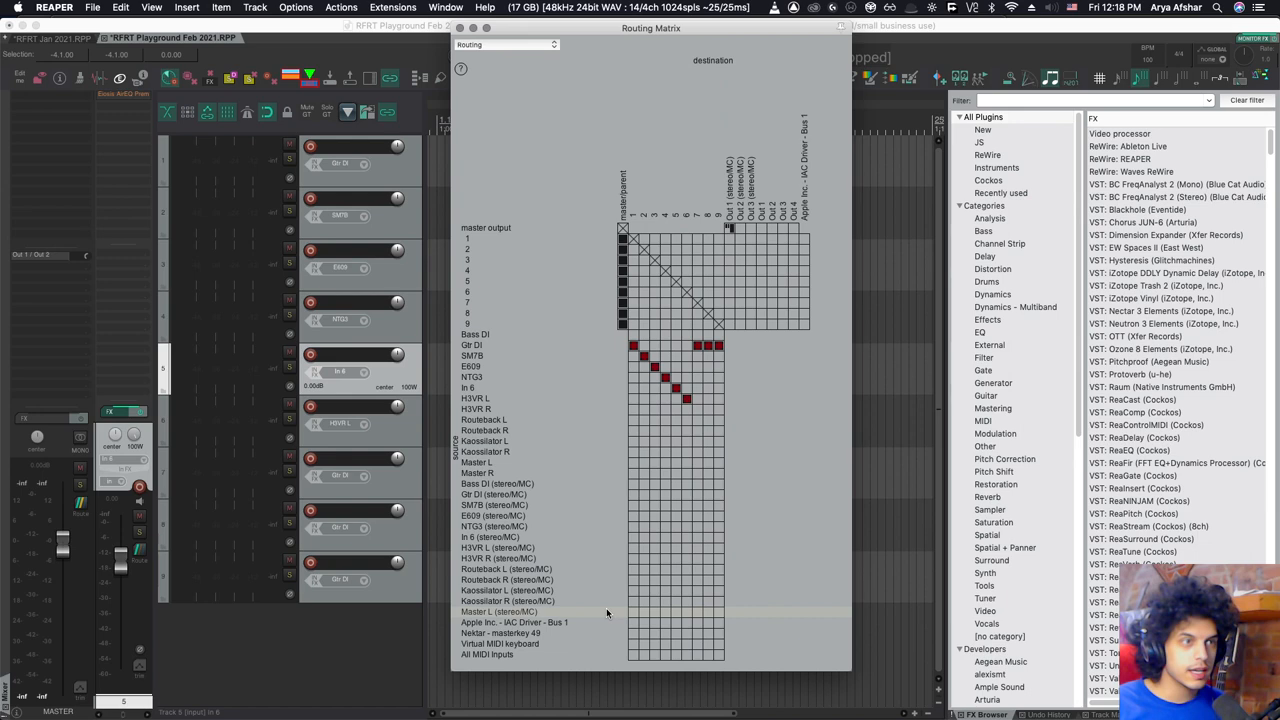
pyautogui.moveTo(700, 548)
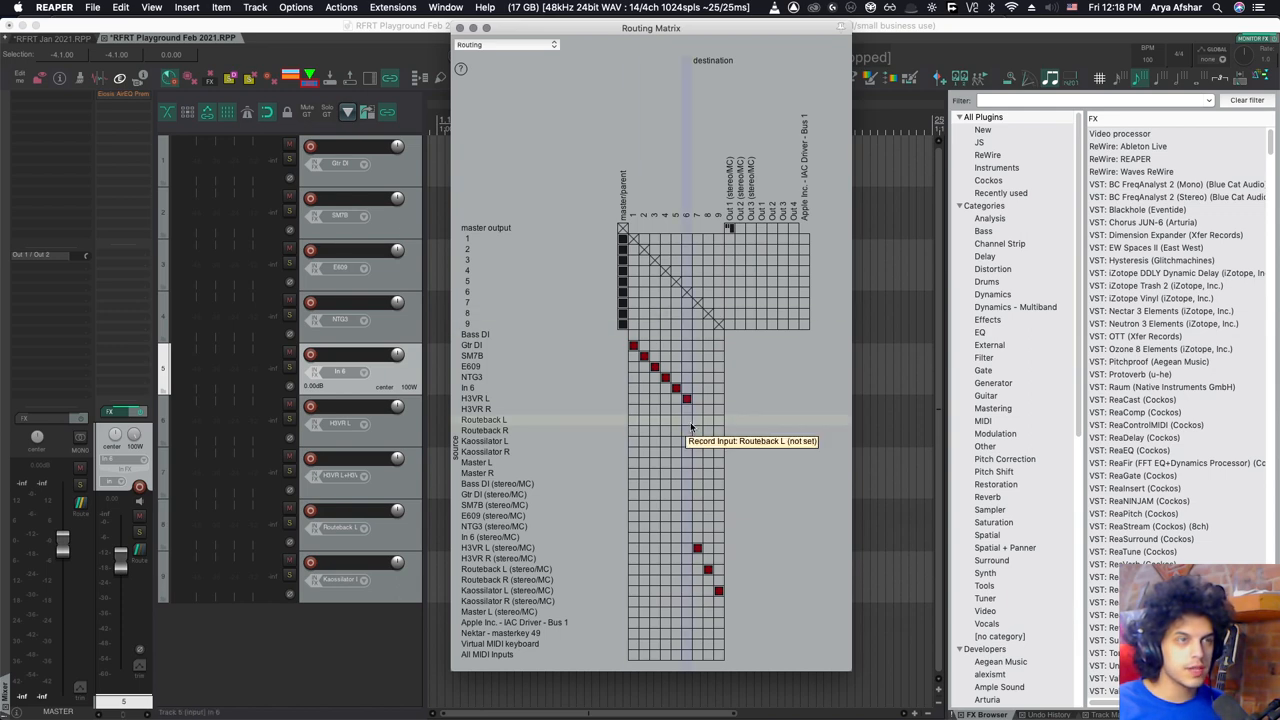
pyautogui.moveTo(740, 453)
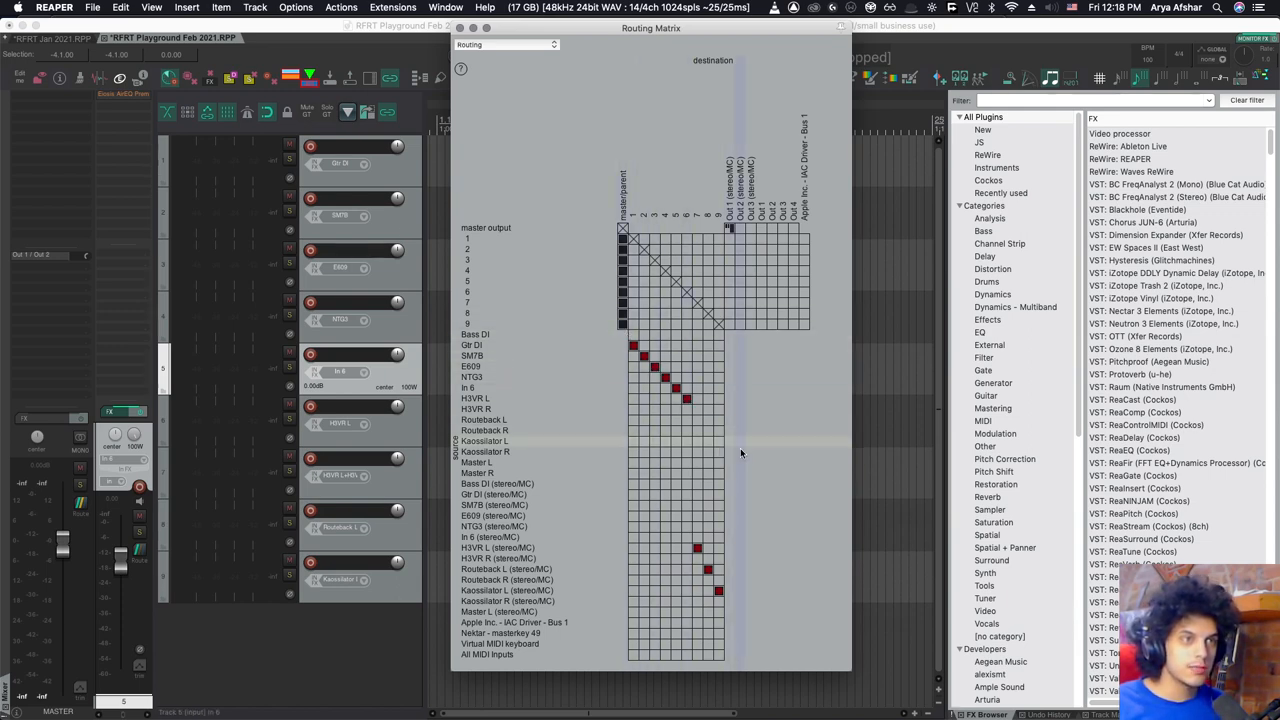
pyautogui.moveTo(700, 410)
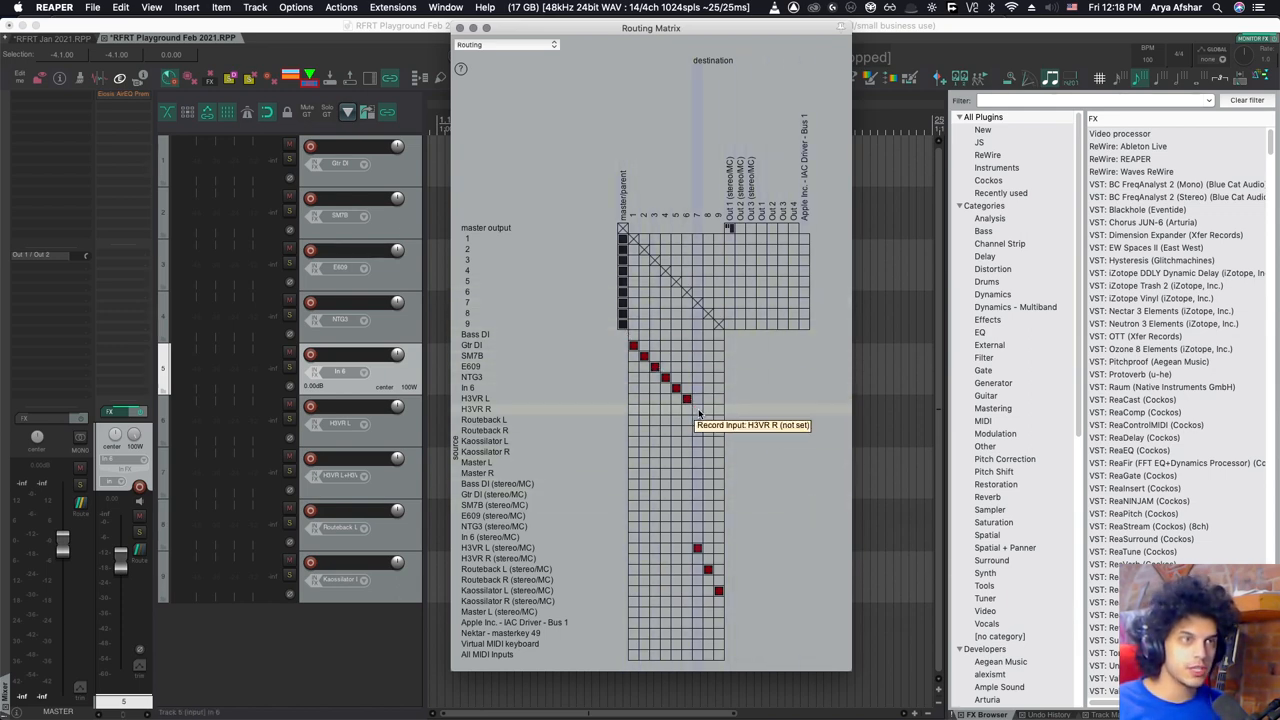
pyautogui.moveTo(765, 471)
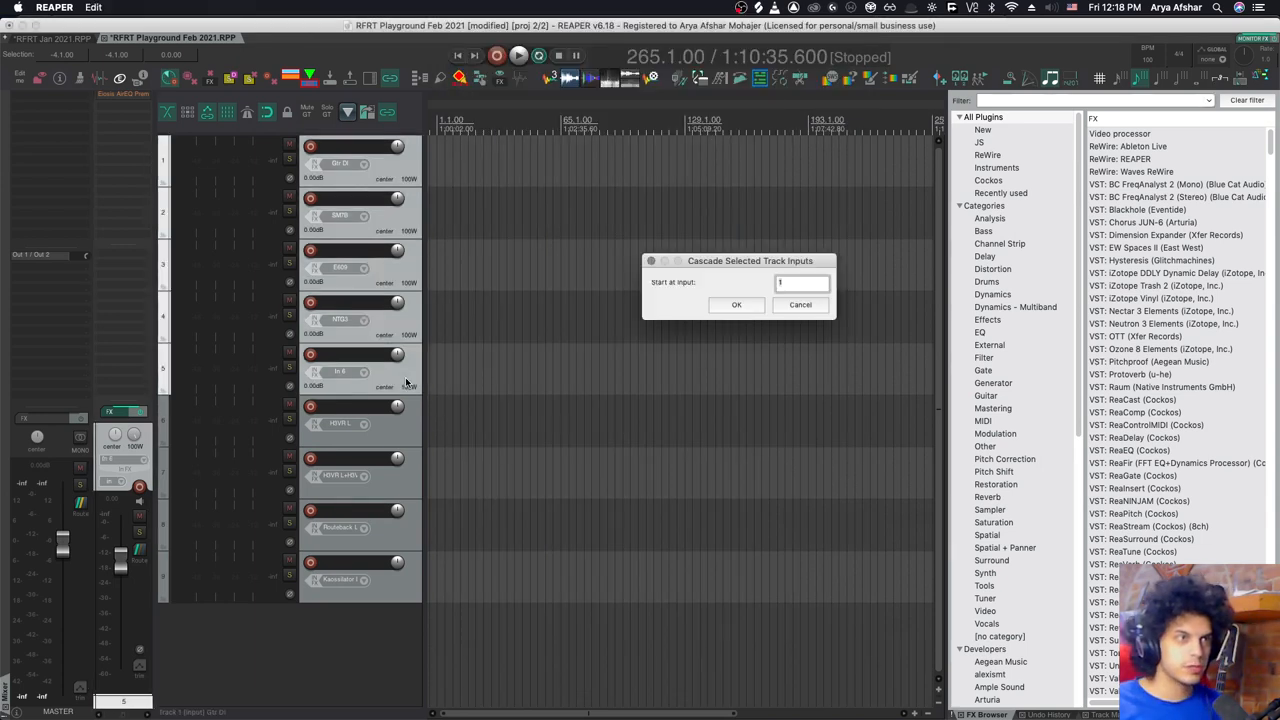
# Cascade the selected tracks' record inputs sequentially, starting at input 1
pyautogui.click(736, 304)
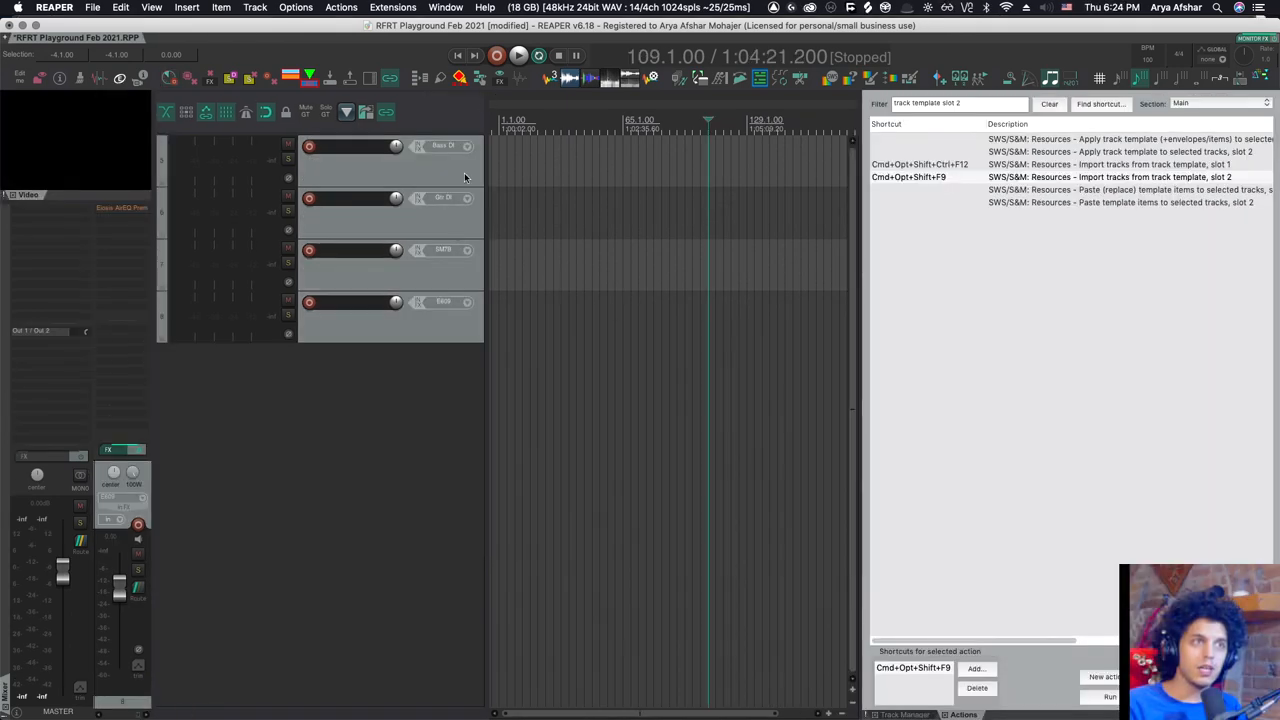
pyautogui.moveTo(631, 326)
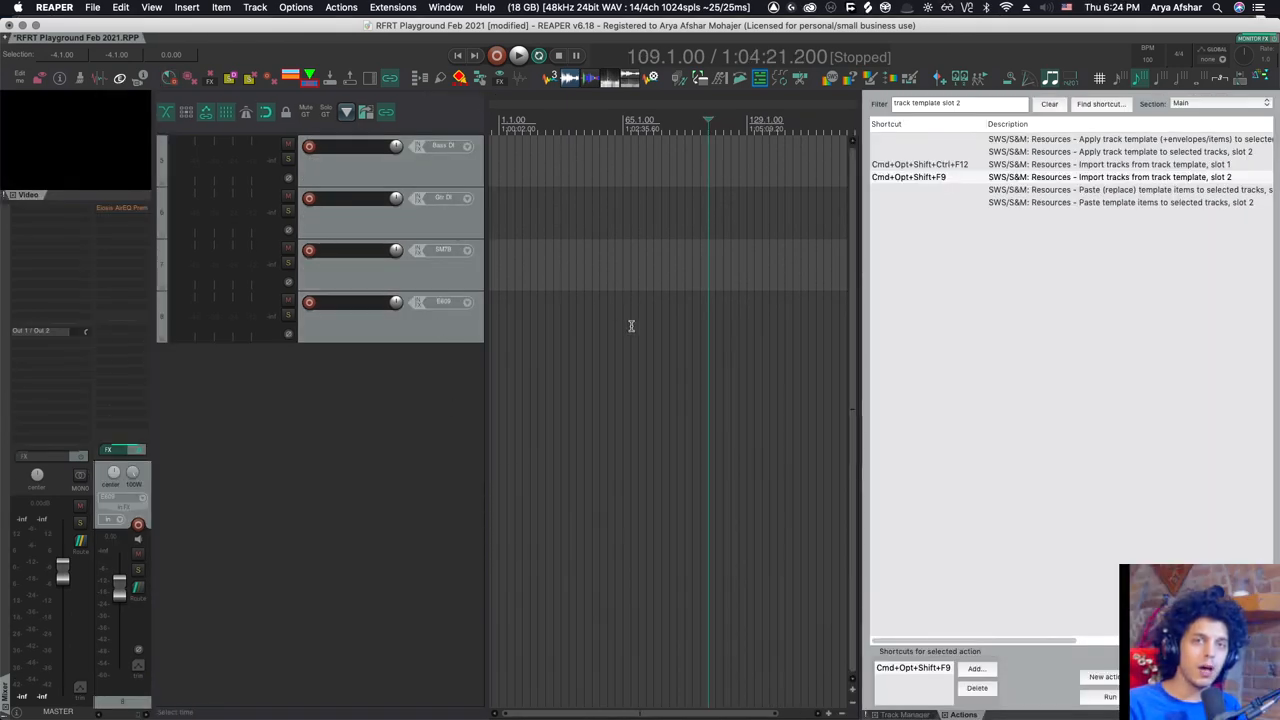